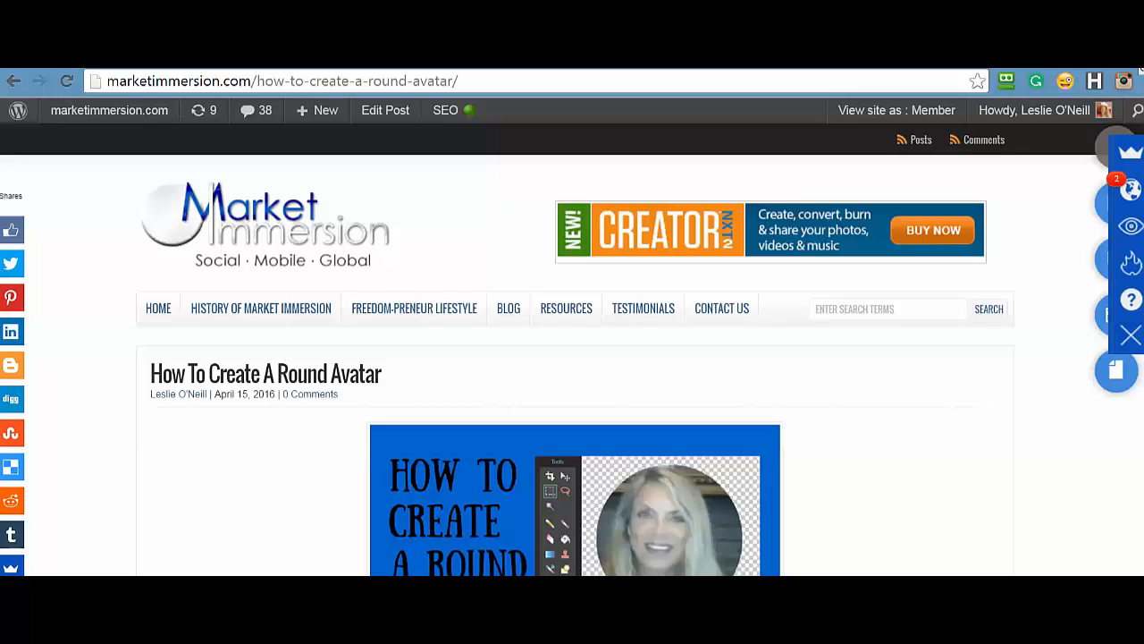
Play the embedded round-avatar video, pause it at 1:42, and go to Edit Post.
{"action": "scroll", "scroll_direction": "down", "scroll_amount": 3}
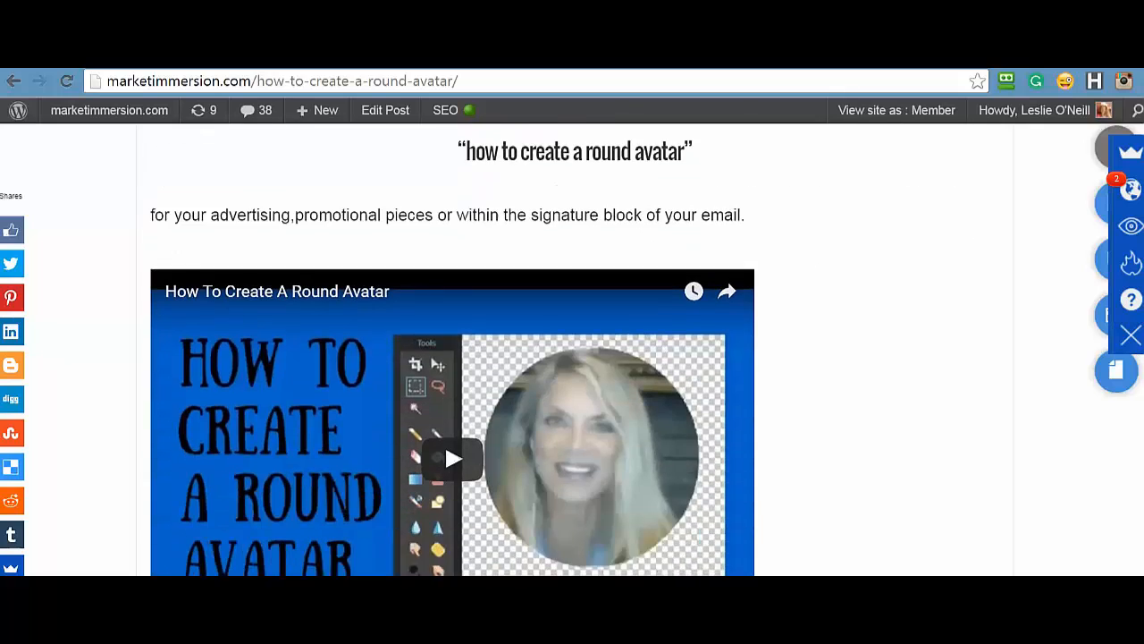
{"action": "scroll", "scroll_direction": "down", "scroll_amount": 3}
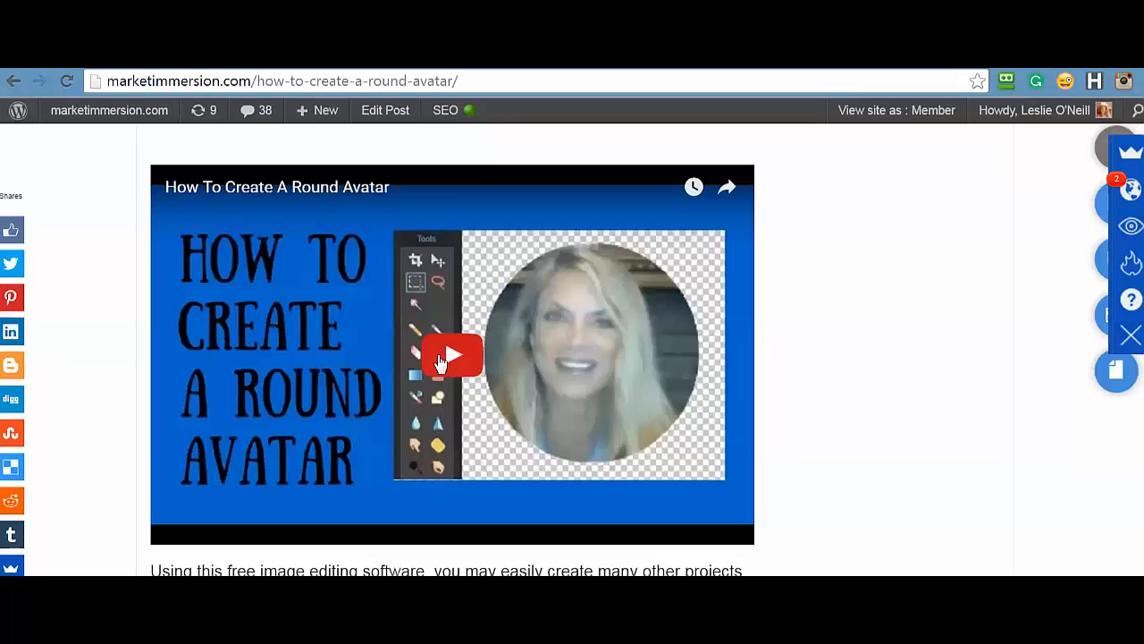
{"action": "left_click", "coordinate": [452, 354]}
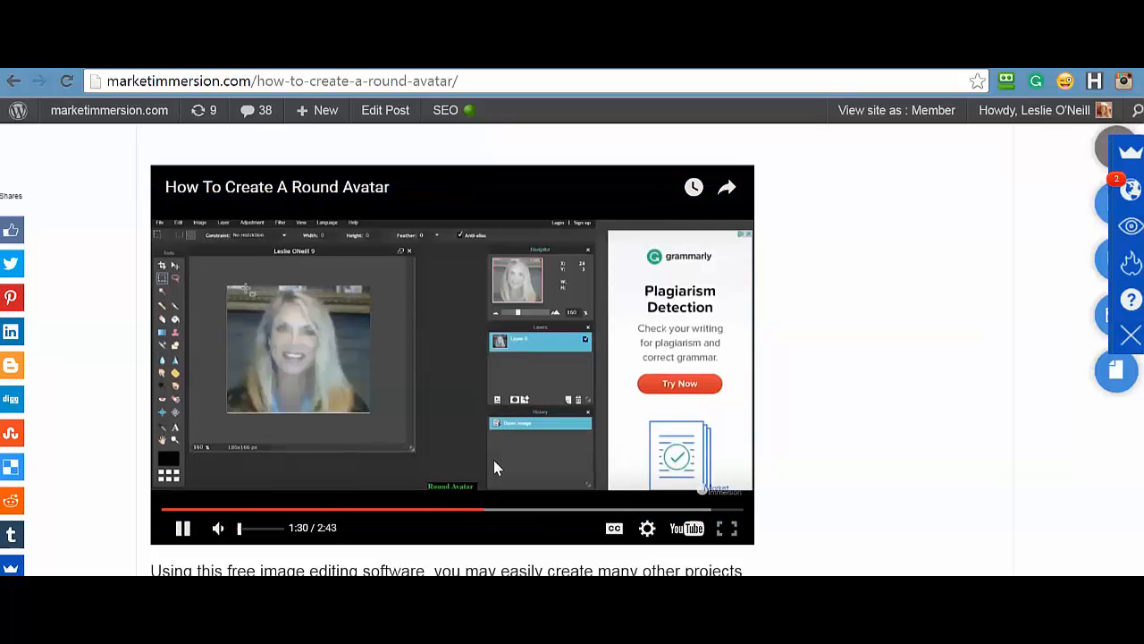
{"action": "left_click", "coordinate": [728, 527]}
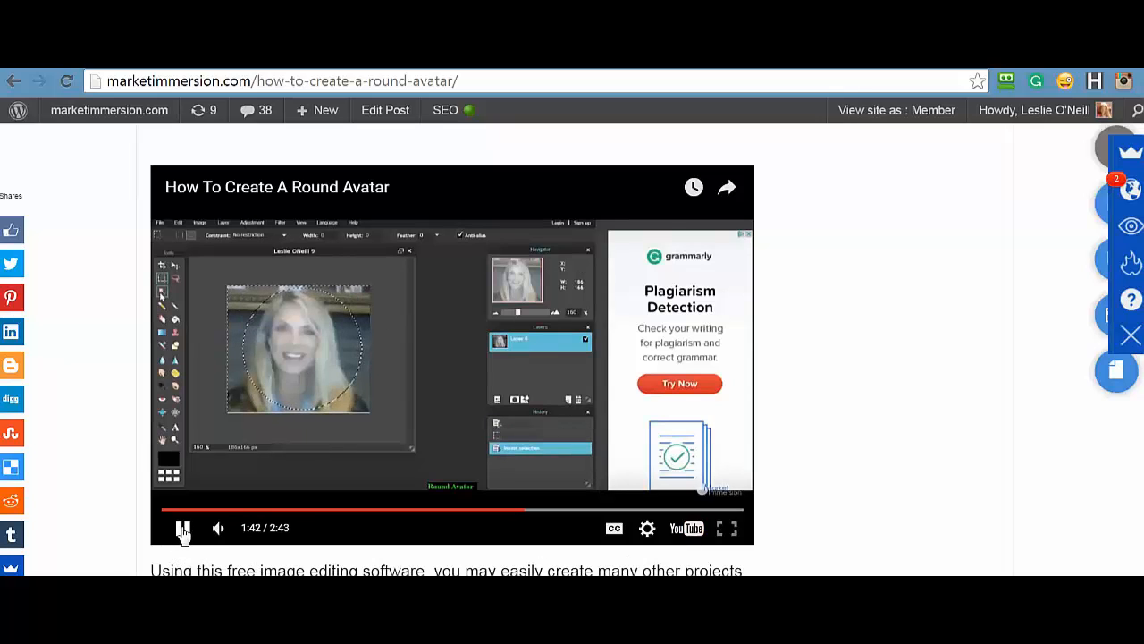
{"action": "left_click", "coordinate": [182, 527]}
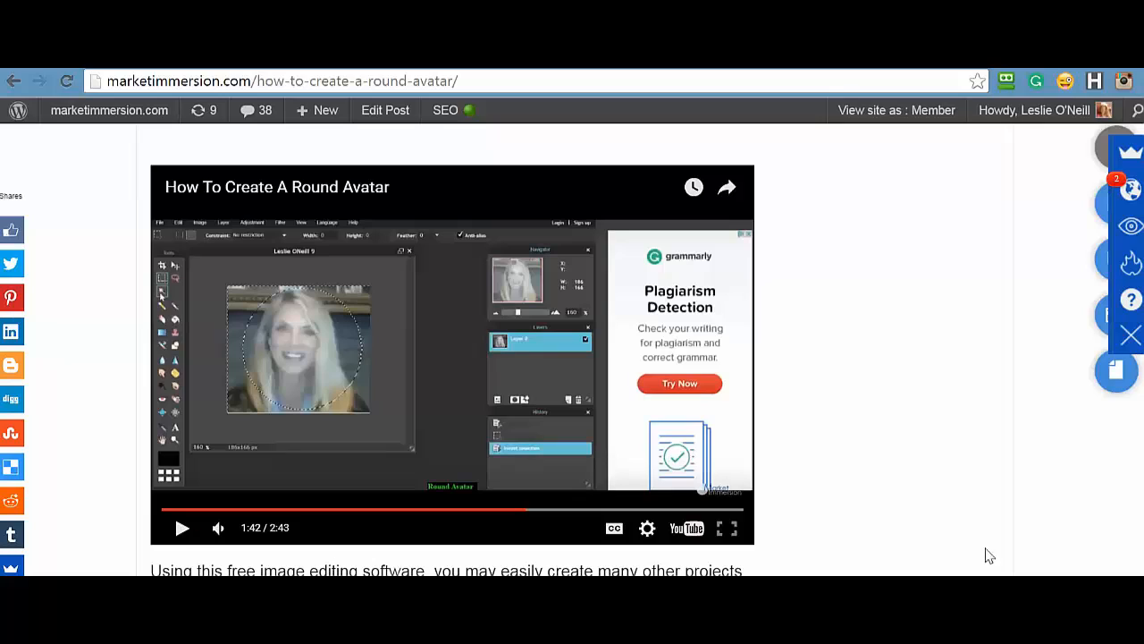
{"action": "mouse_move", "coordinate": [854, 193]}
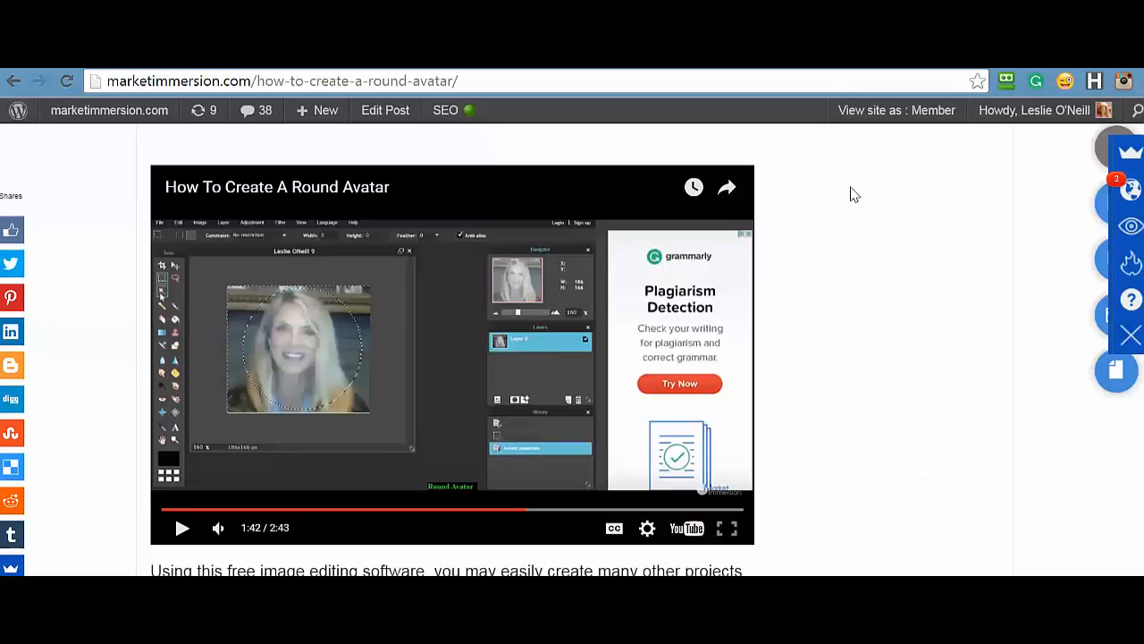
{"action": "left_click", "coordinate": [385, 110]}
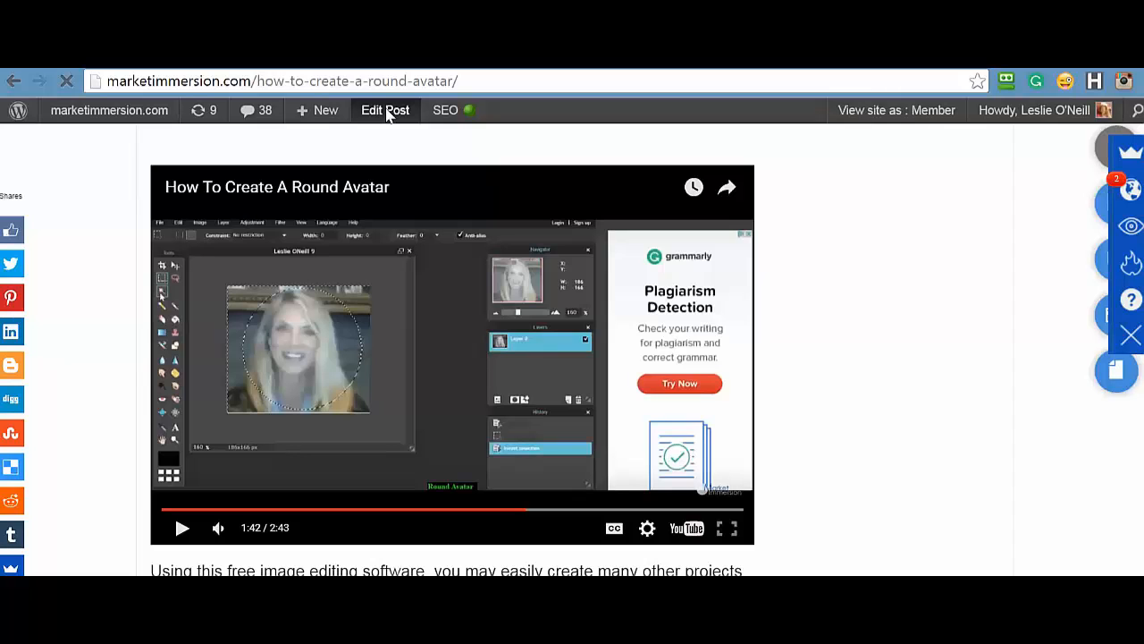
Switch the editor to HTML view and scroll down to the YouTube iframe code.
{"action": "left_click", "coordinate": [385, 110]}
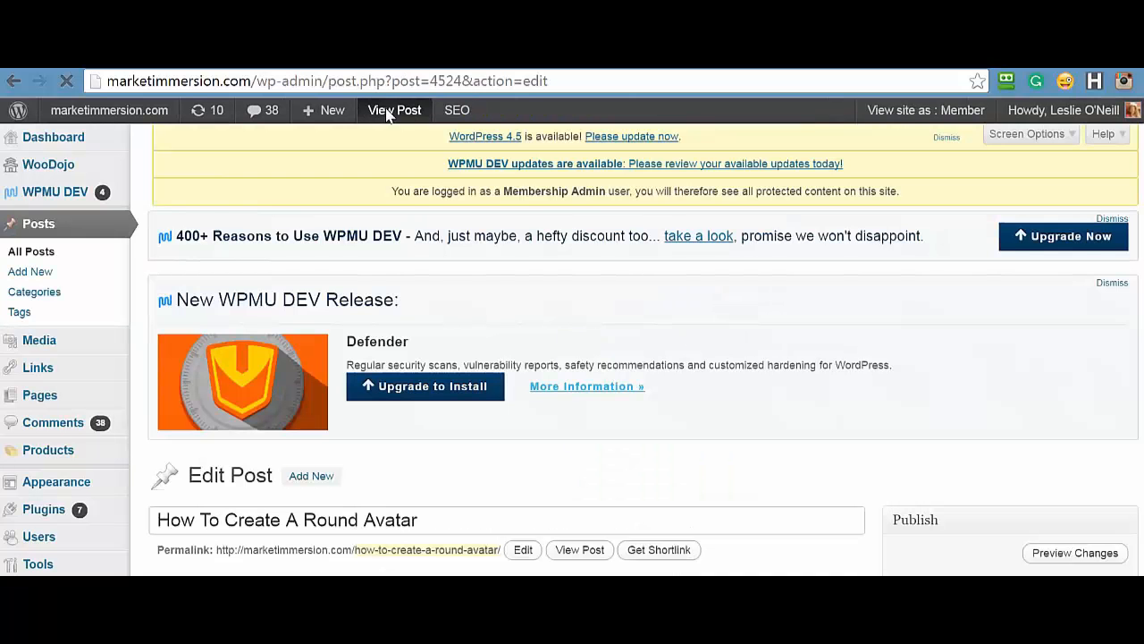
{"action": "scroll", "scroll_direction": "down", "scroll_amount": 3}
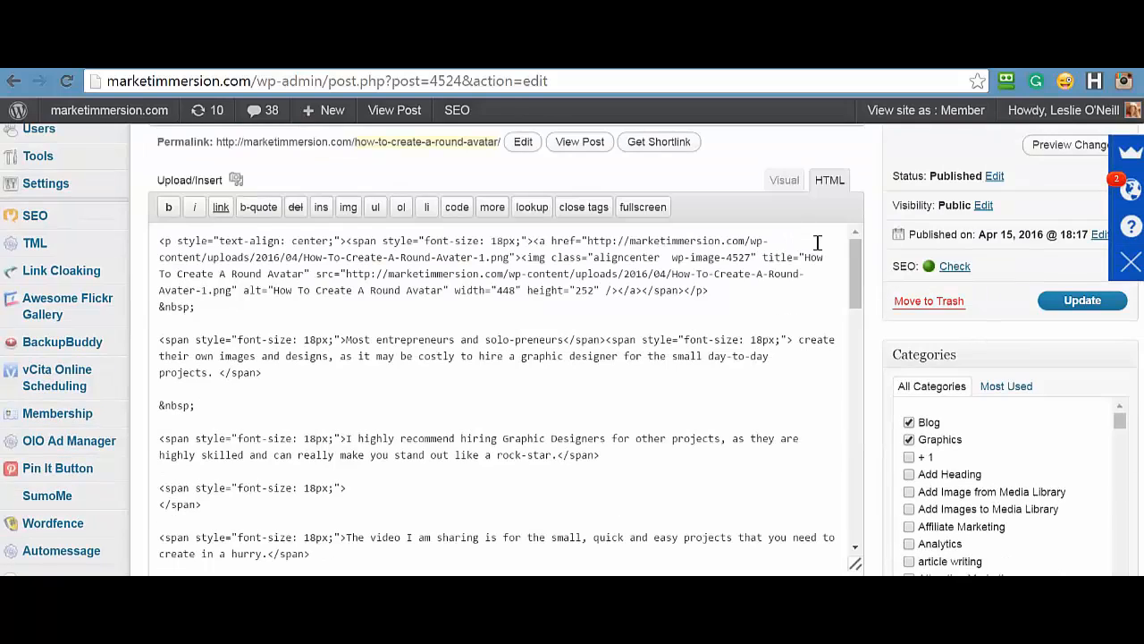
{"action": "mouse_move", "coordinate": [428, 225]}
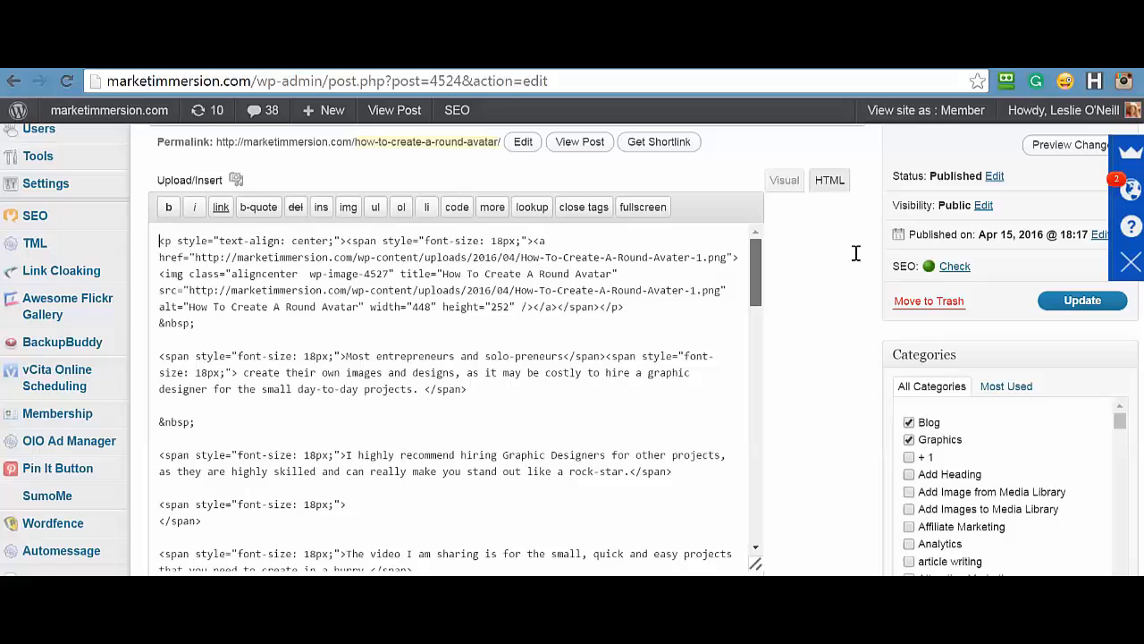
{"action": "scroll", "scroll_direction": "down", "scroll_amount": 3}
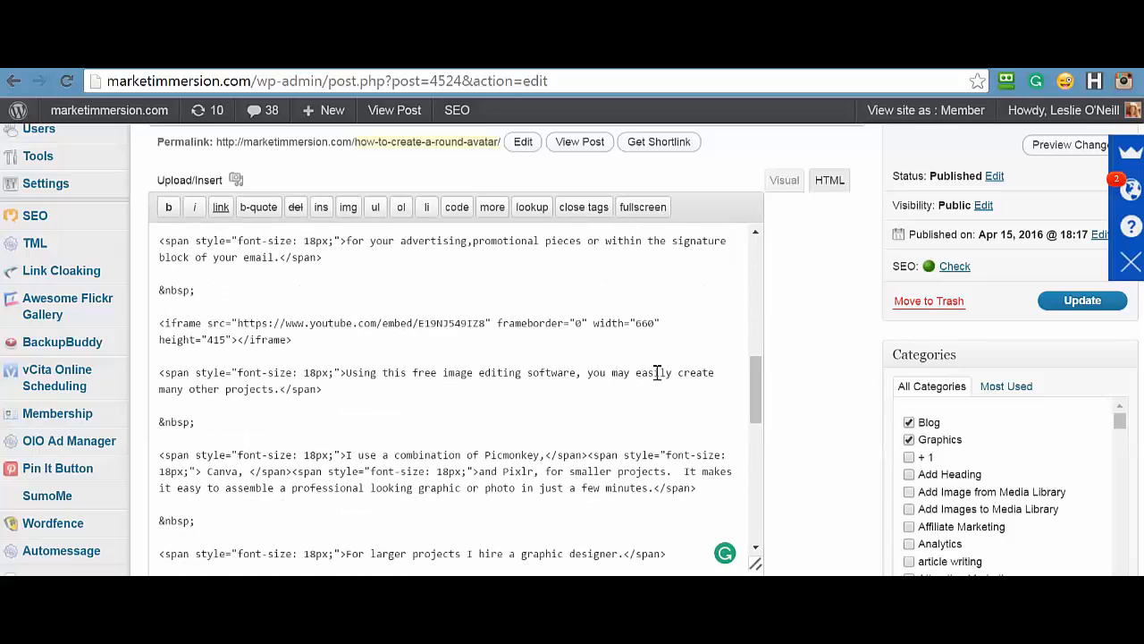
{"action": "mouse_move", "coordinate": [170, 337]}
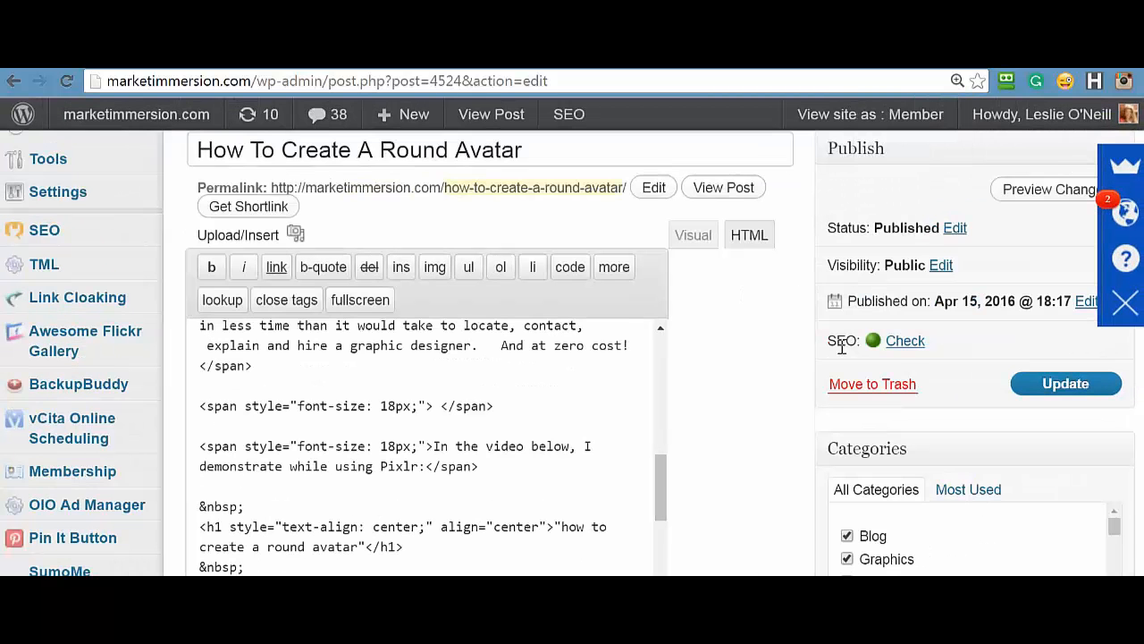
Wrap the YouTube iframe in <center></center> tags and resize it to 860×616.
{"action": "scroll", "scroll_direction": "down", "scroll_amount": 3}
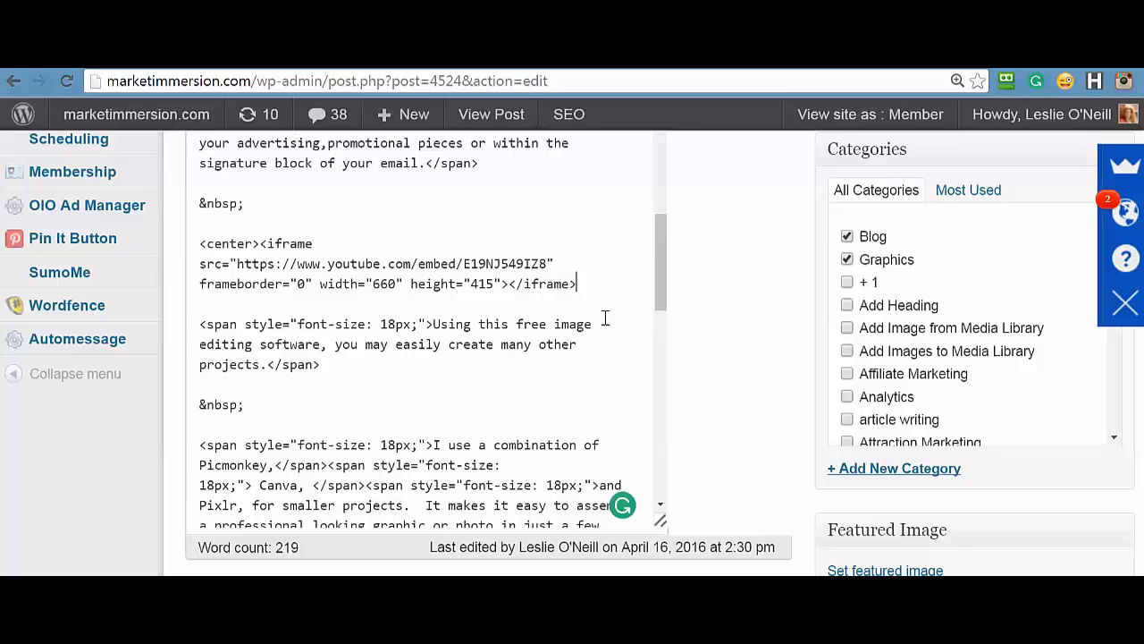
{"action": "type", "text": "</cen"}
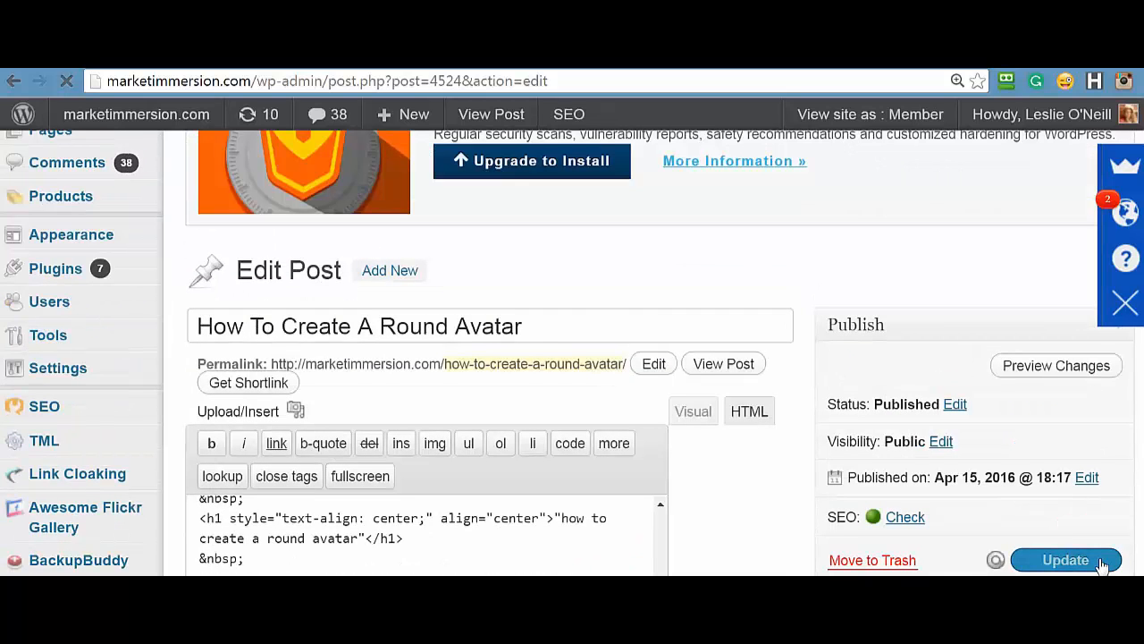
Save the post update and open the live post page.
{"action": "left_click", "coordinate": [1065, 559]}
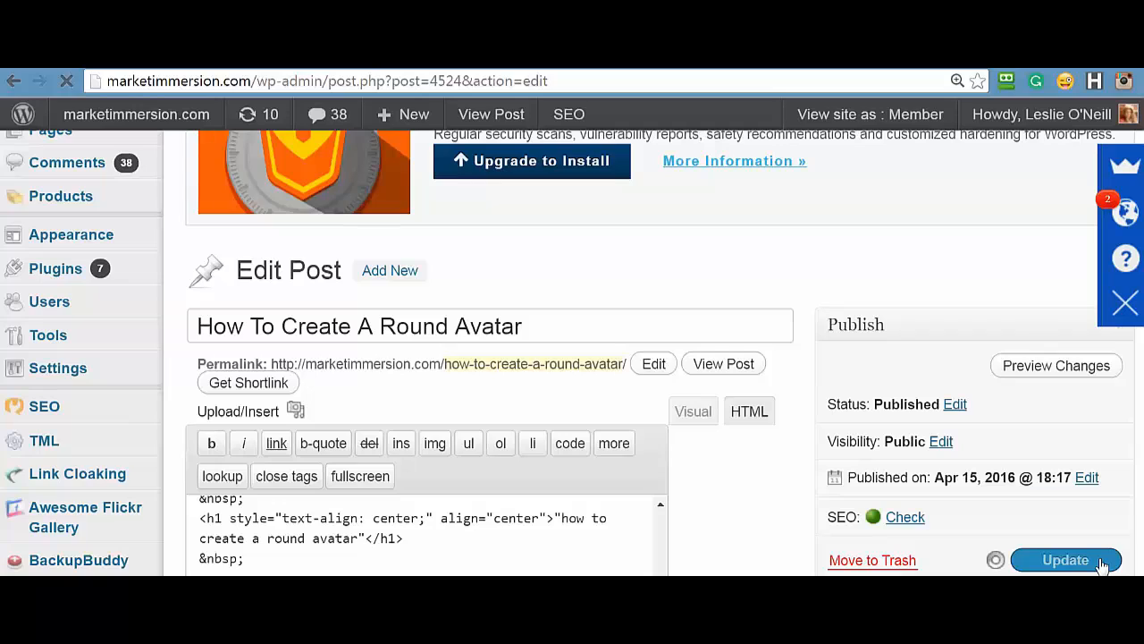
{"action": "left_click", "coordinate": [1064, 559]}
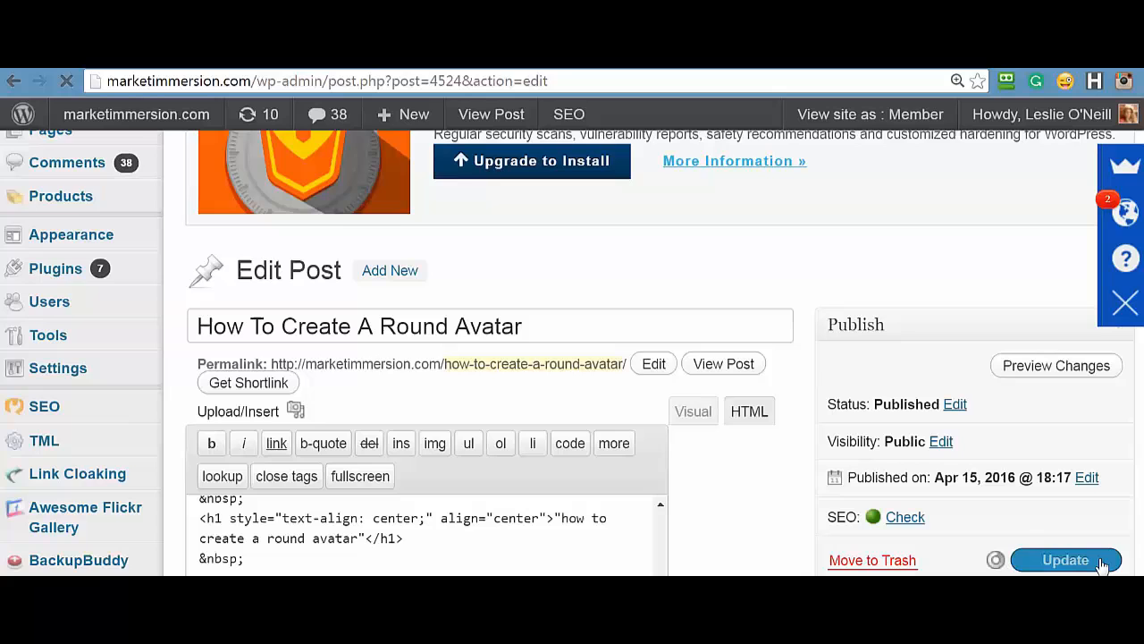
{"action": "left_click", "coordinate": [1065, 560]}
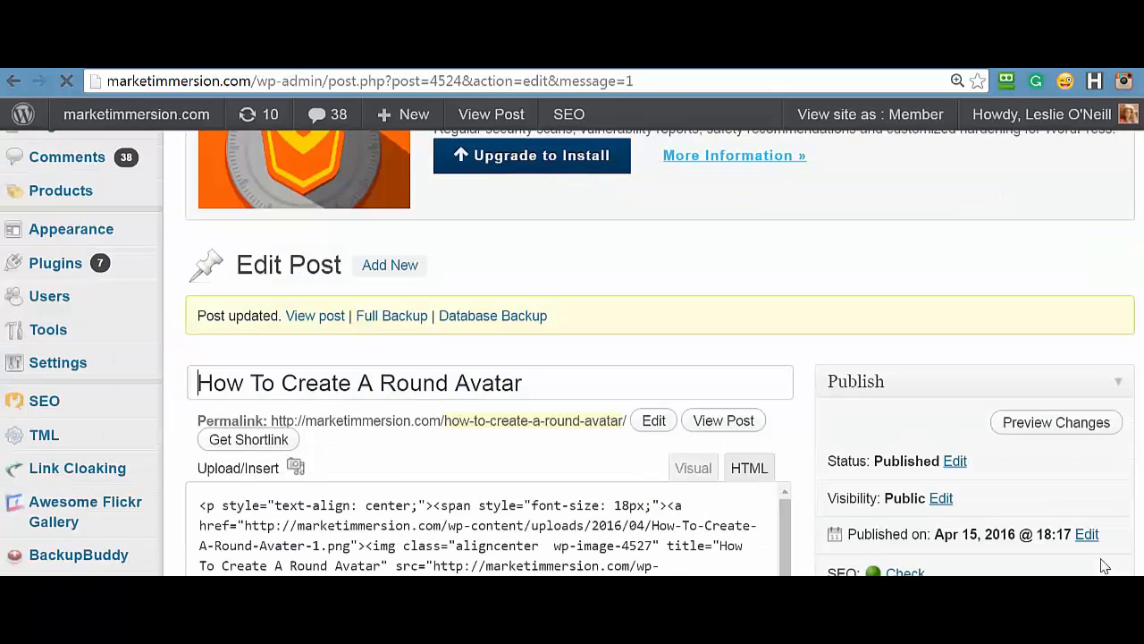
{"action": "left_click", "coordinate": [723, 420]}
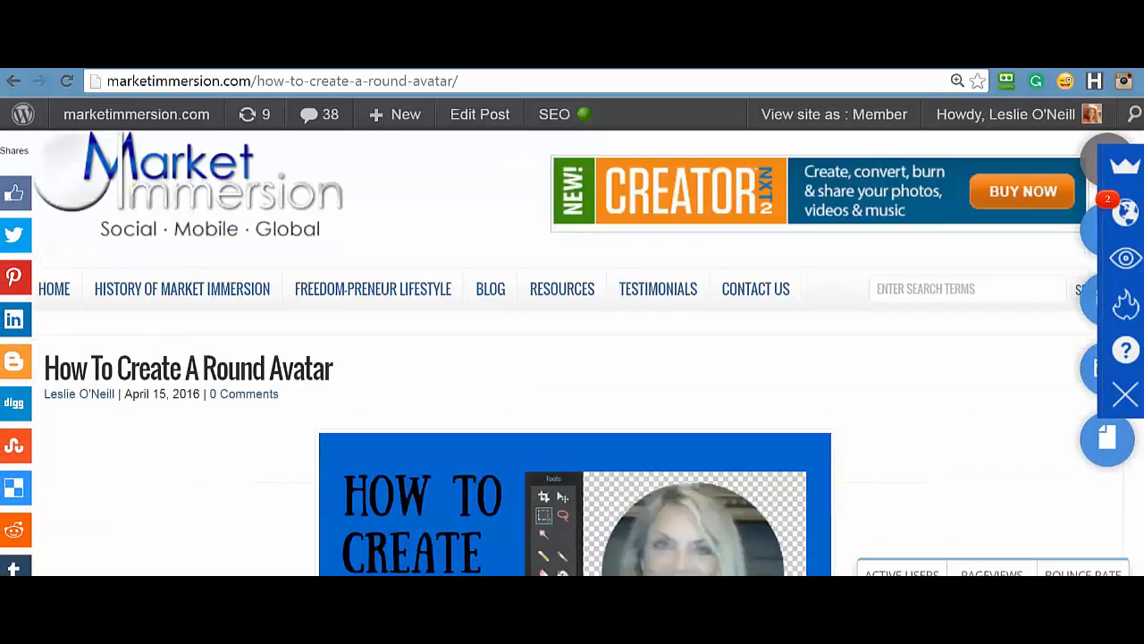
Scroll the live post to confirm the video is now larger, centered and playing.
{"action": "scroll", "scroll_direction": "down", "scroll_amount": 3}
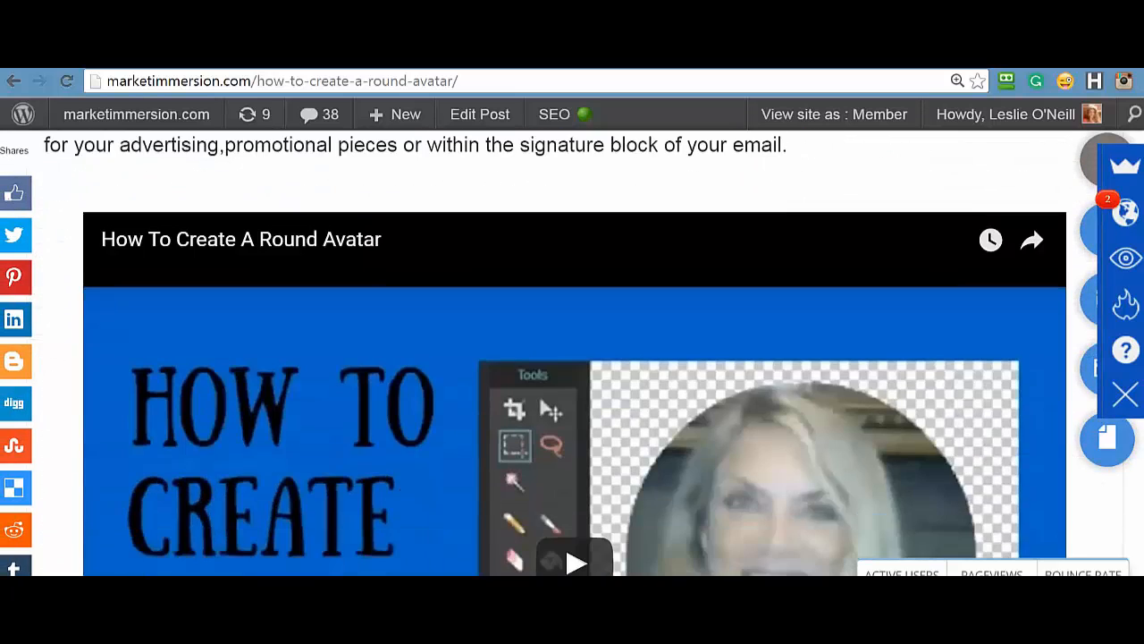
{"action": "scroll", "scroll_direction": "down", "scroll_amount": 3}
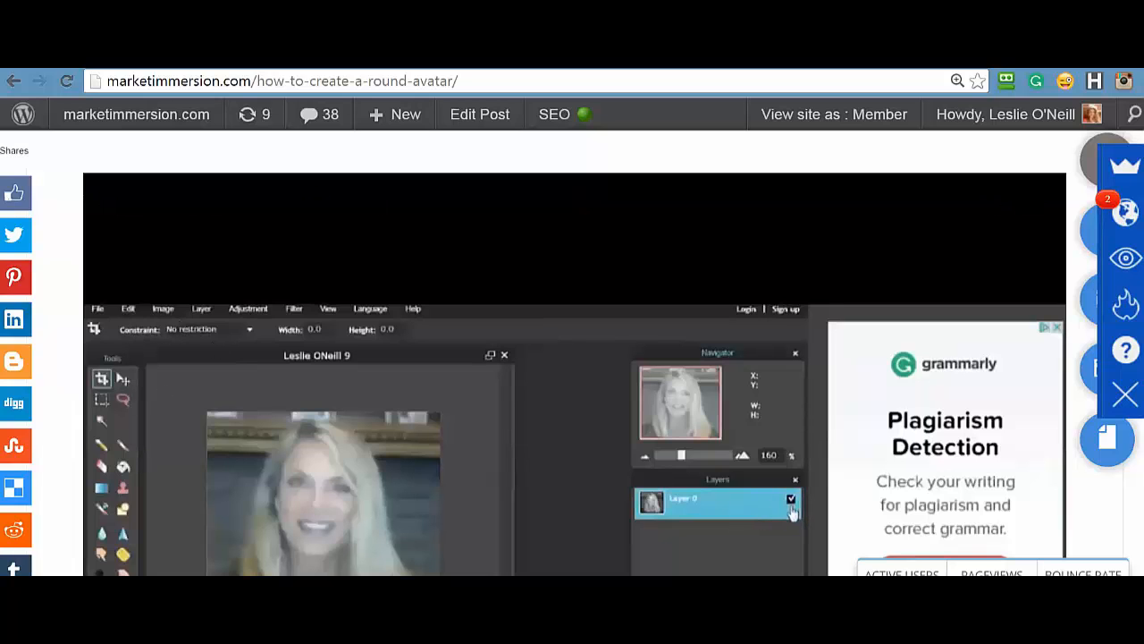
{"action": "scroll", "scroll_direction": "down", "scroll_amount": 3}
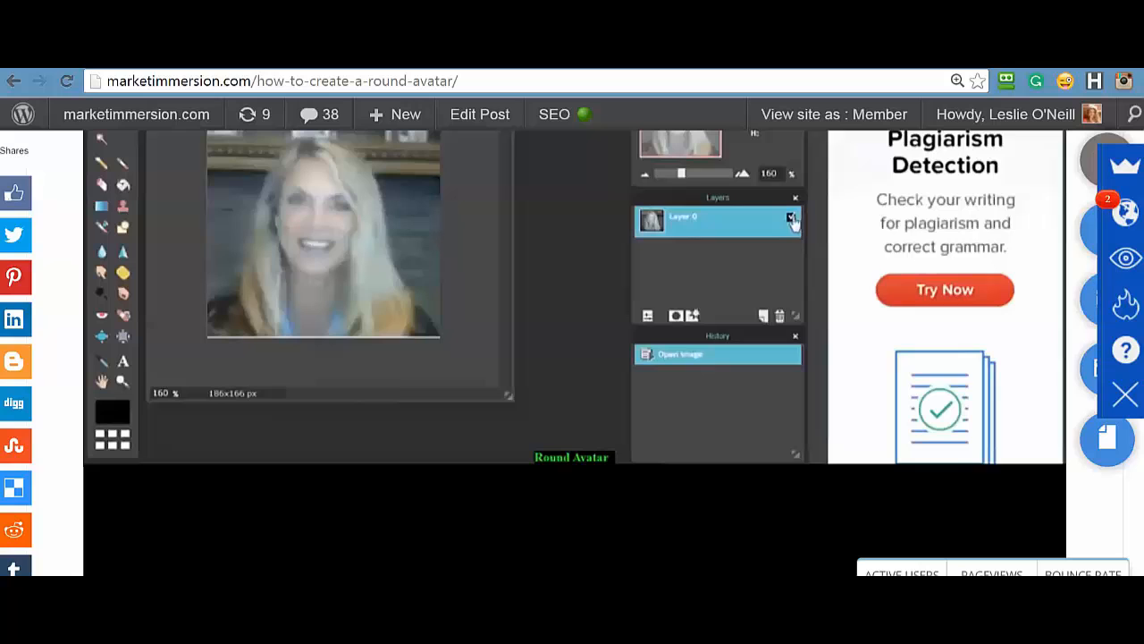